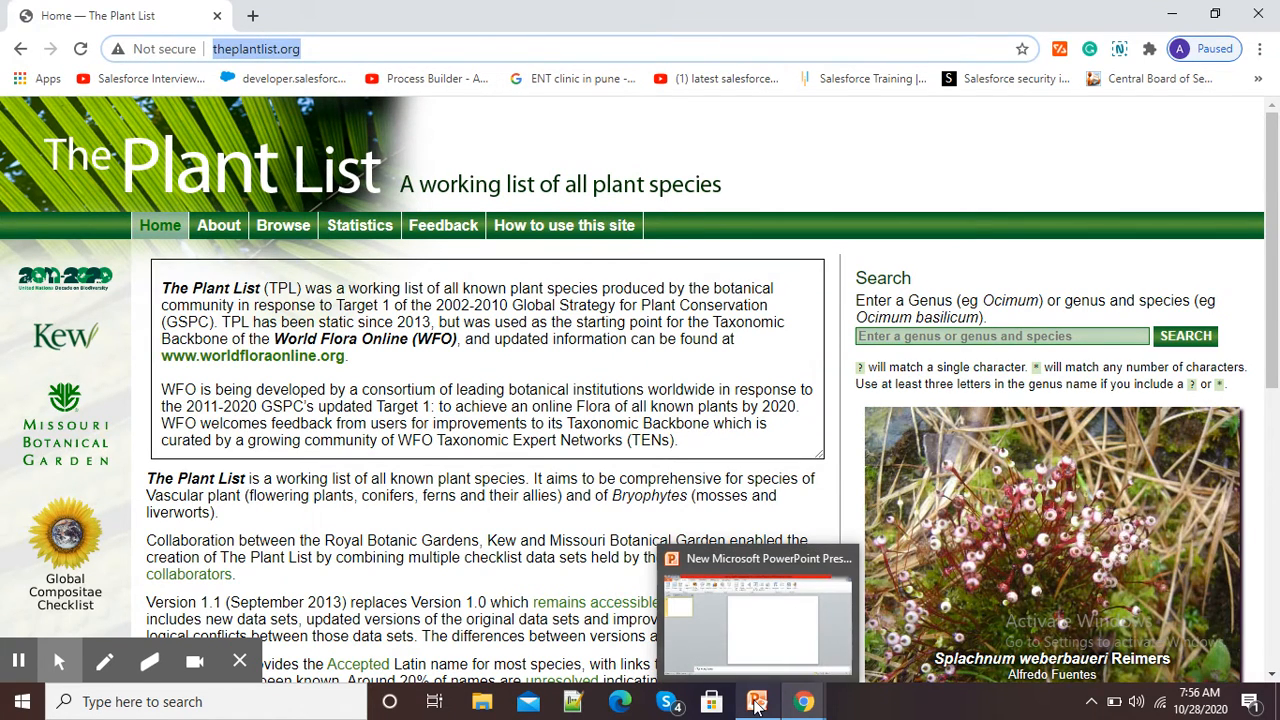
# Bring the blank one-slide PowerPoint presentation back in front of the browser
pyautogui.click(757, 701)
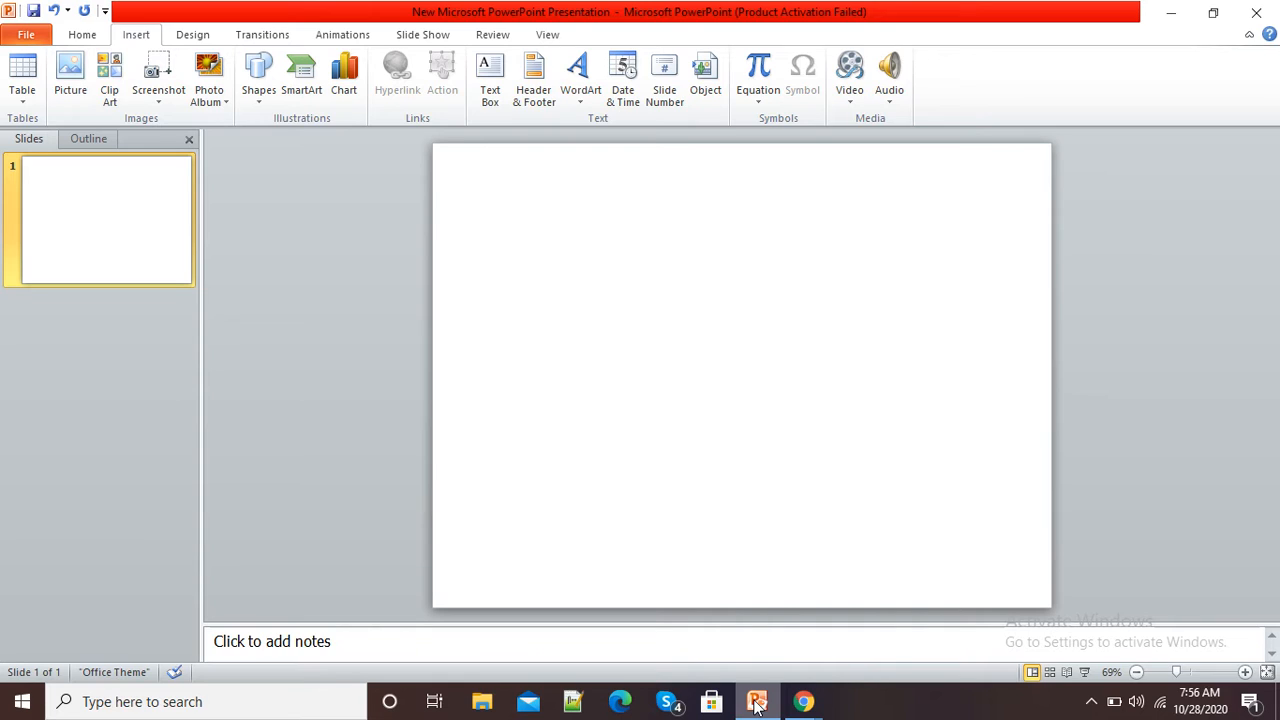
pyautogui.moveTo(760, 422)
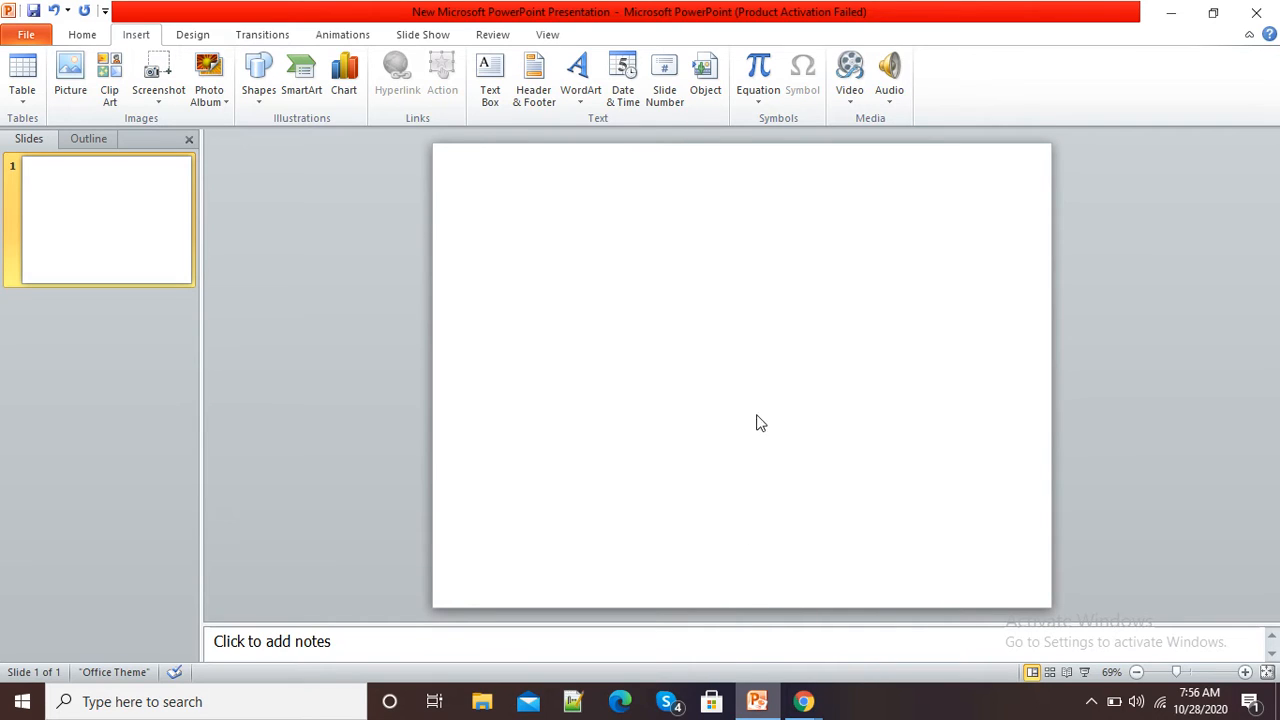
pyautogui.moveTo(697, 320)
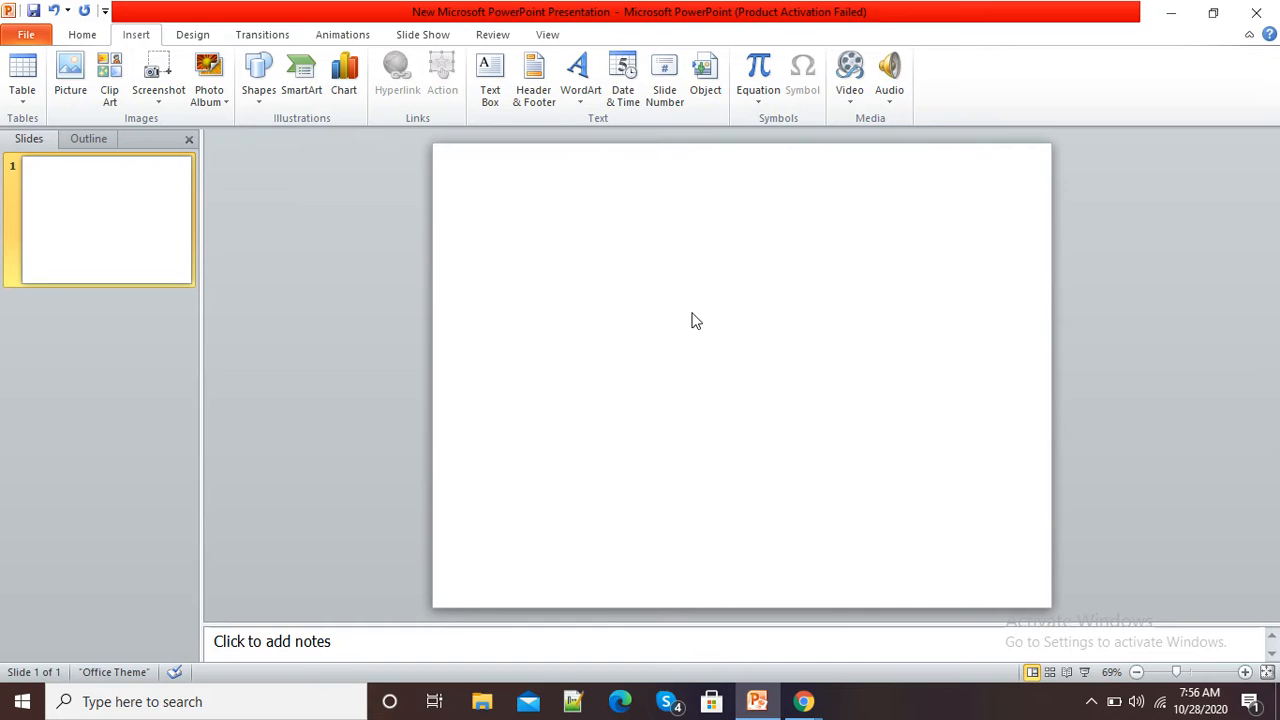
pyautogui.moveTo(804, 701)
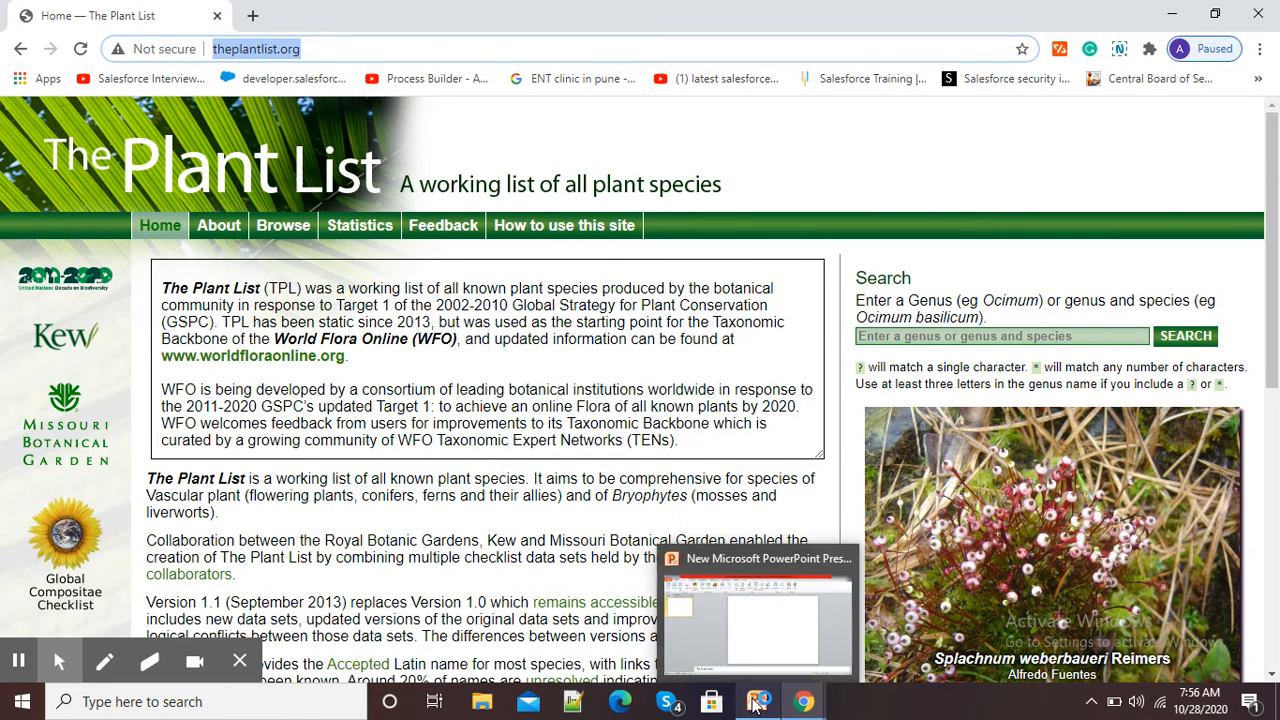
pyautogui.click(757, 701)
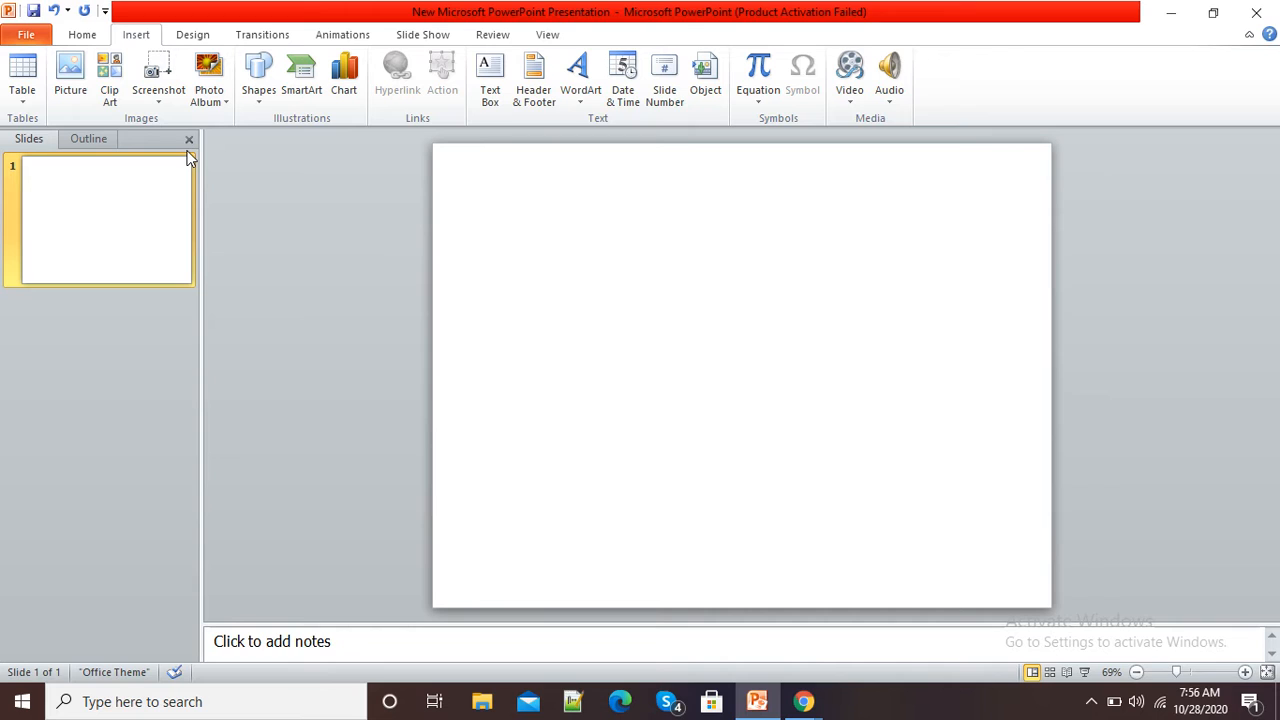
pyautogui.click(82, 34)
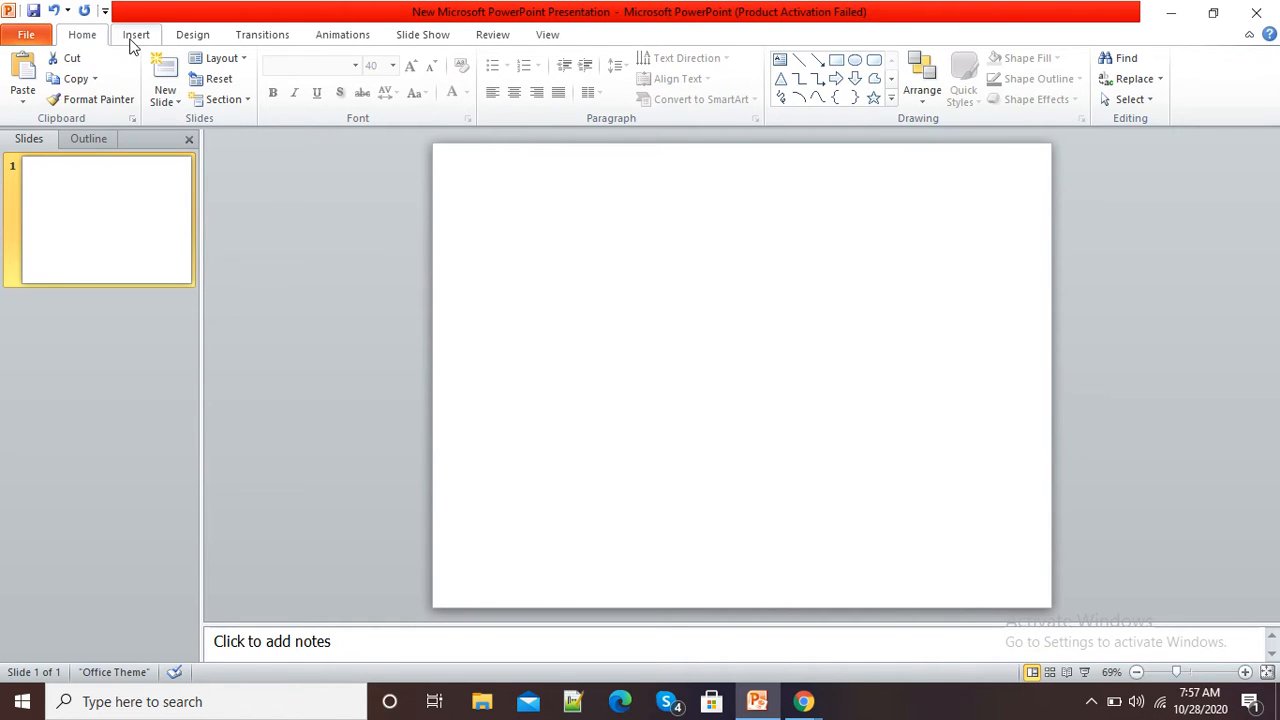
pyautogui.click(136, 34)
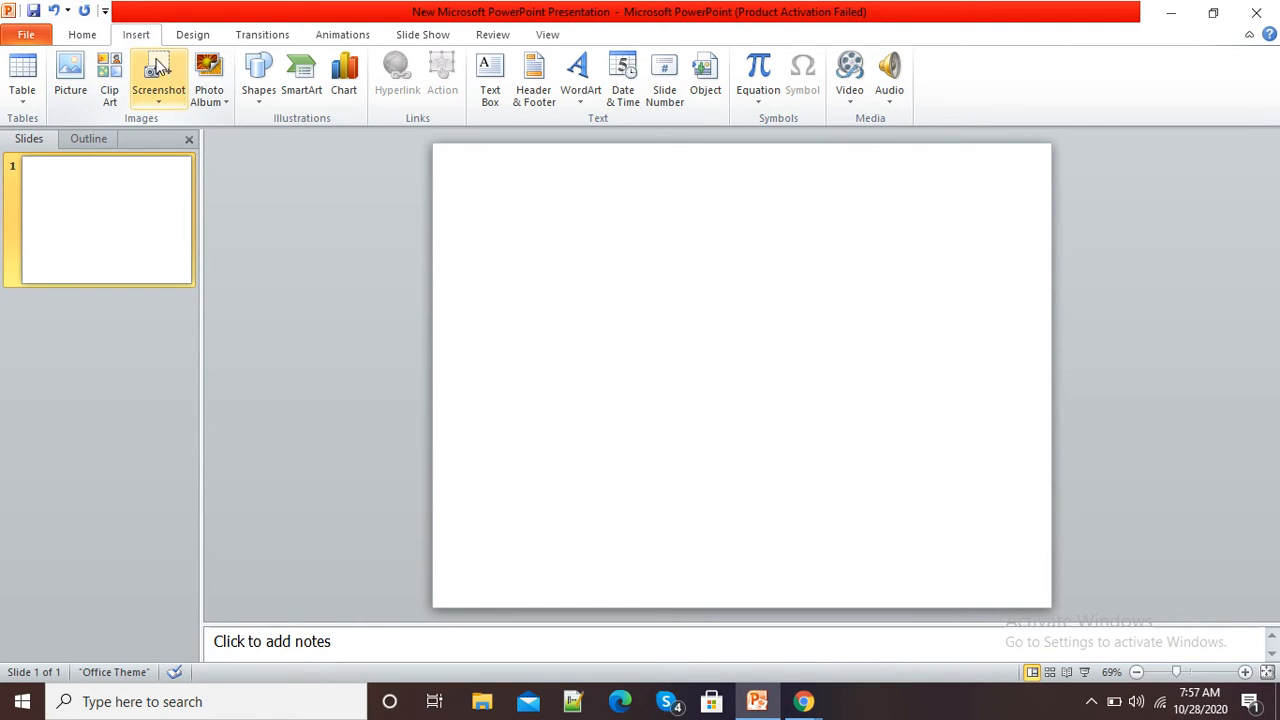
pyautogui.moveTo(158, 78)
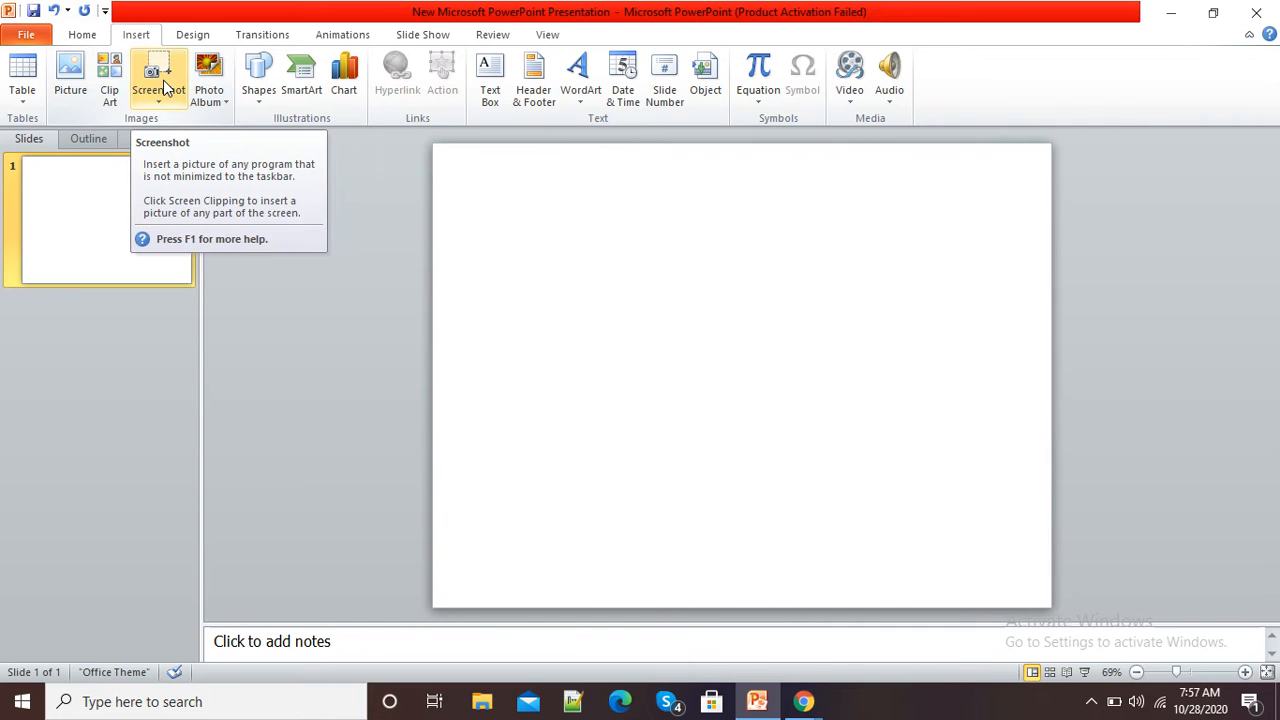
# Open the Screenshot options to clip part of The Plant List page
pyautogui.click(158, 77)
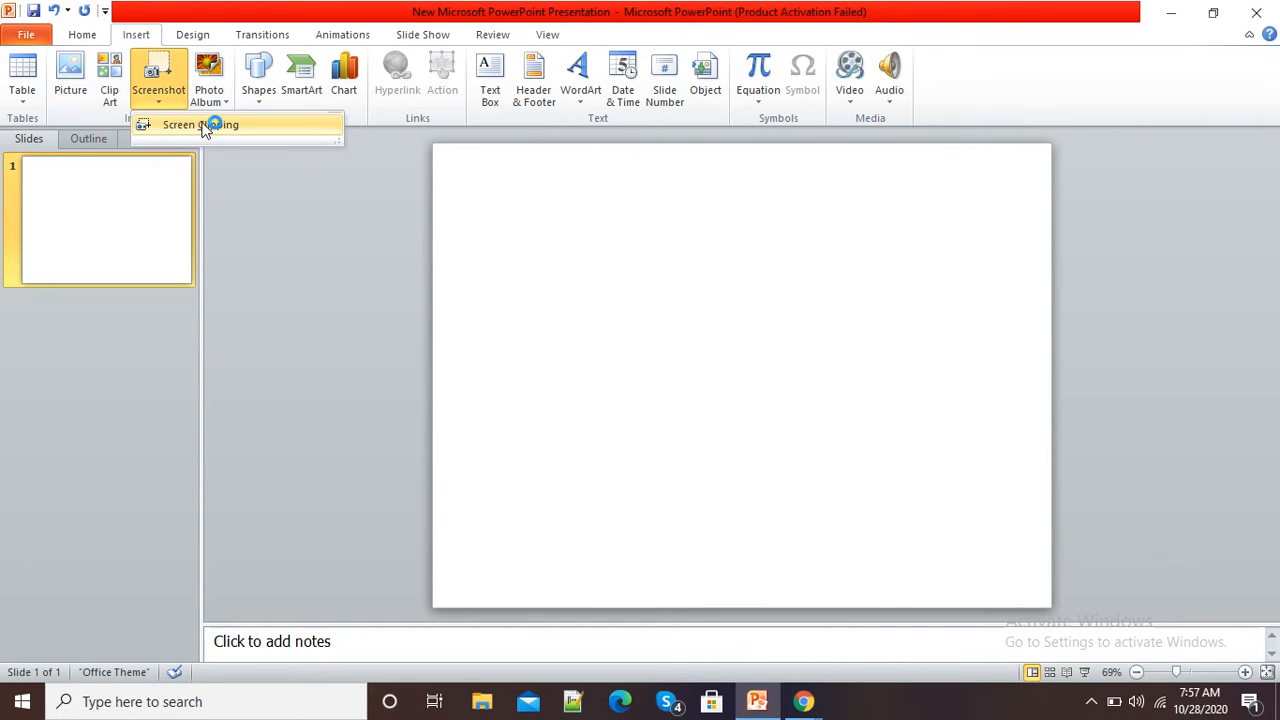
pyautogui.moveTo(249, 125)
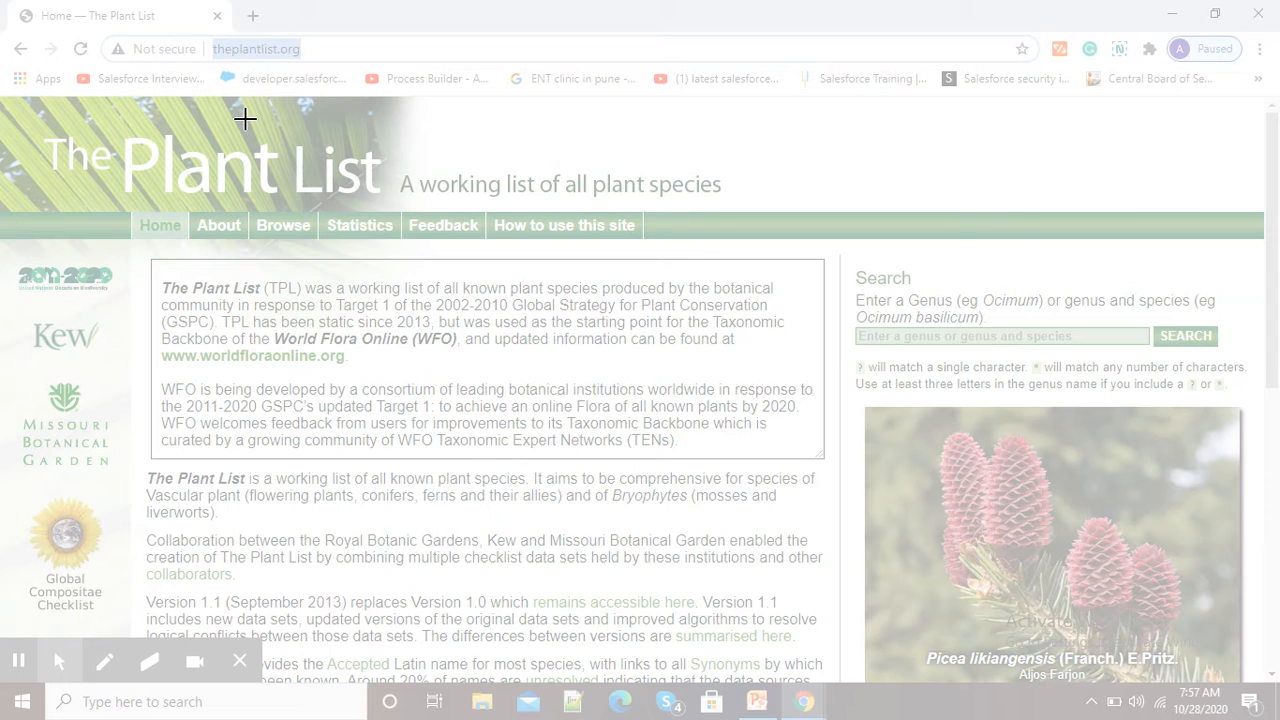
pyautogui.moveTo(120, 80)
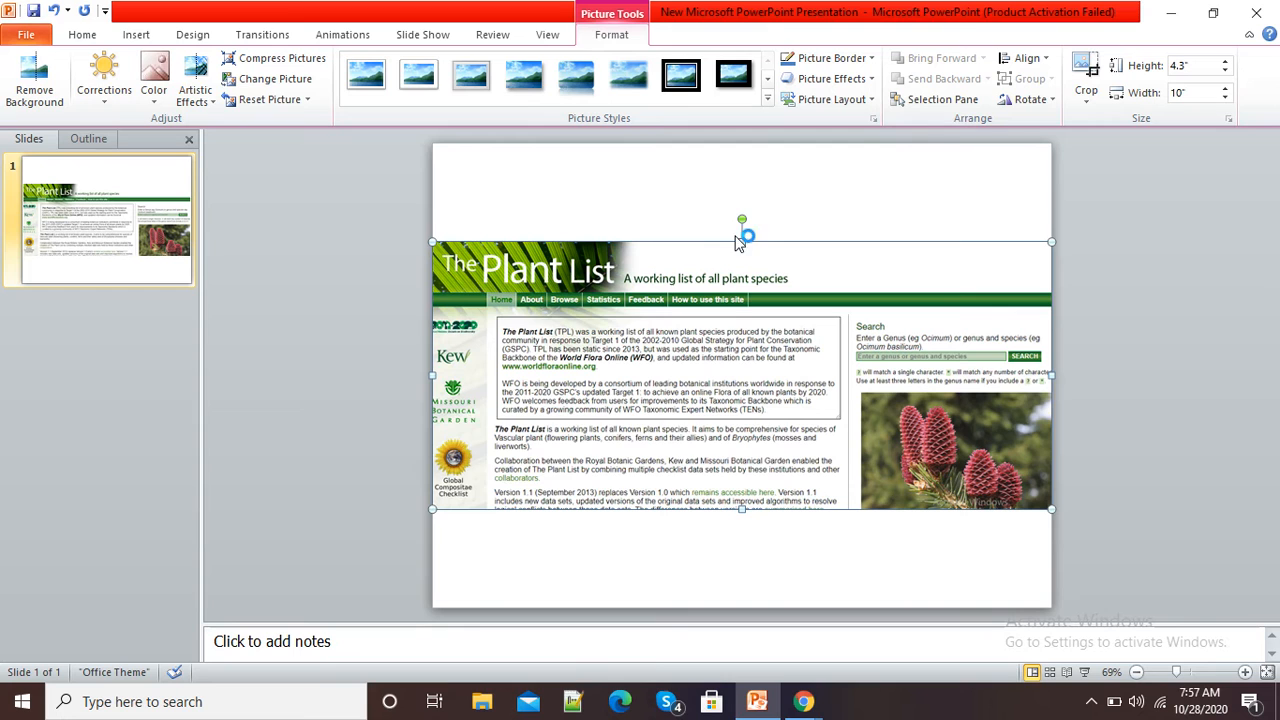
# Stretch The Plant List screenshot to the slide's top and bottom edges
pyautogui.moveTo(742, 237); pyautogui.dragTo(744, 155)
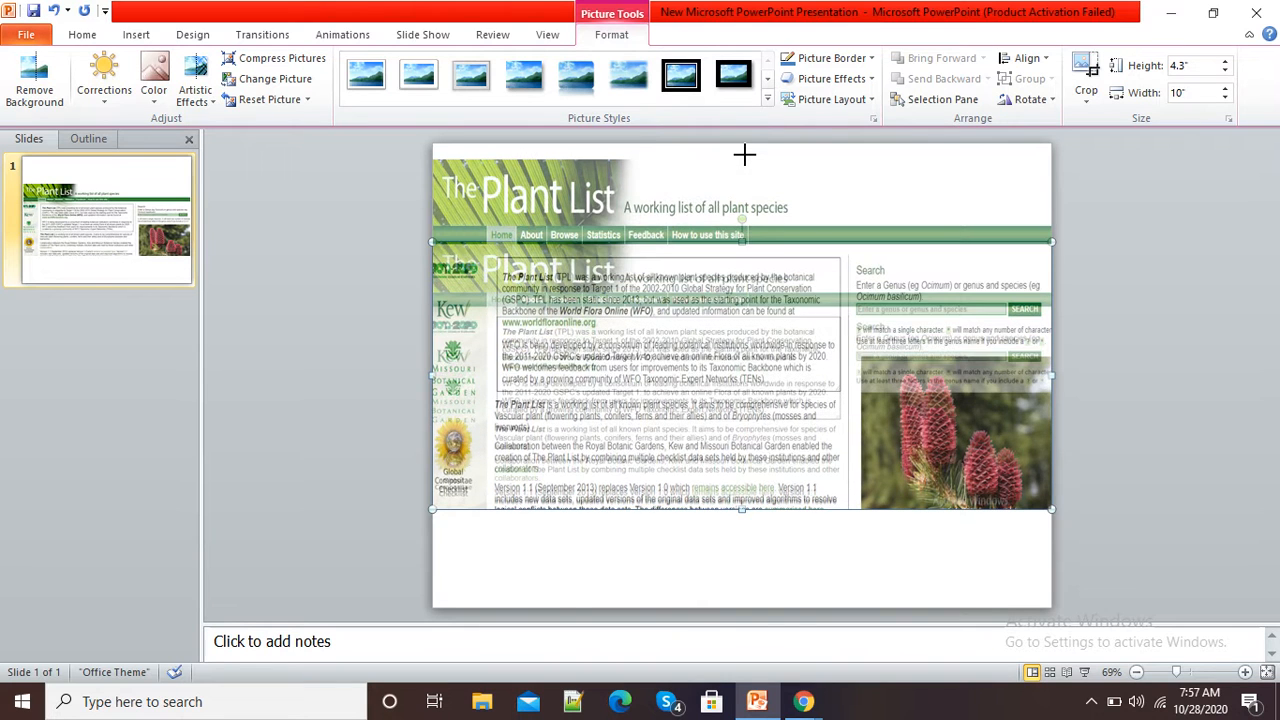
pyautogui.moveTo(744, 154); pyautogui.dragTo(734, 132)
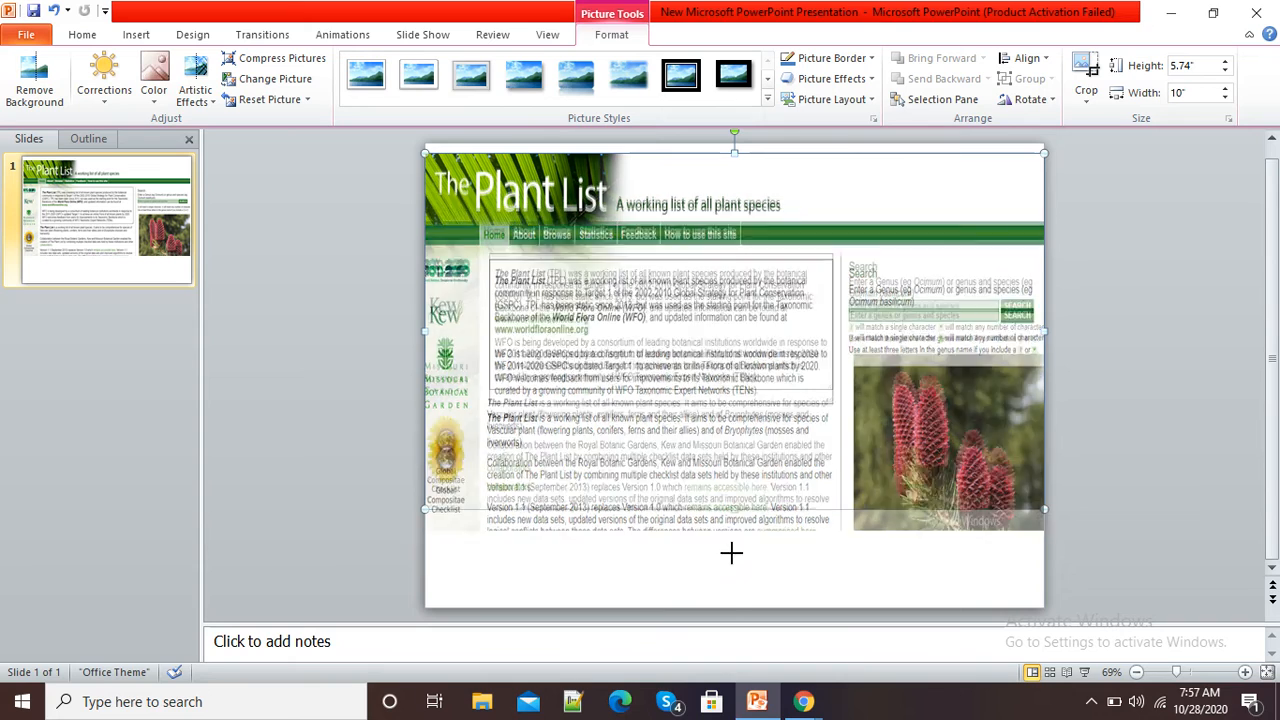
pyautogui.moveTo(734, 520); pyautogui.dragTo(734, 603)
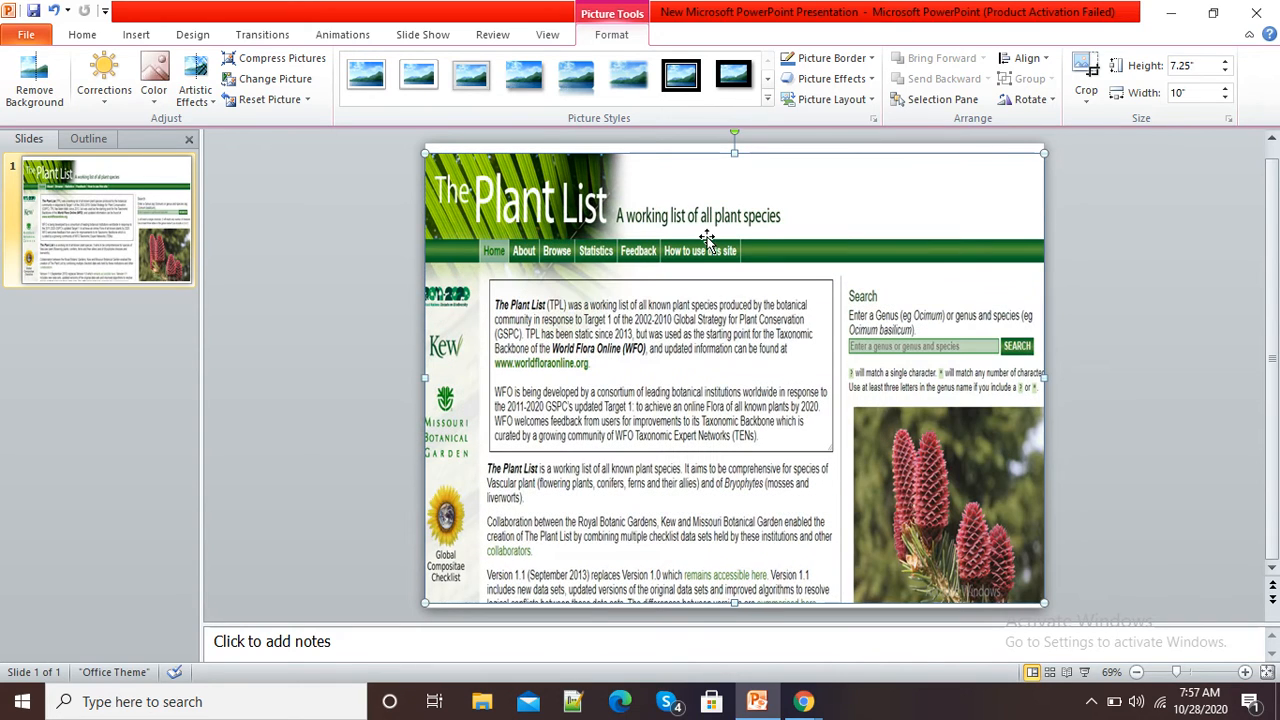
pyautogui.moveTo(734, 152)
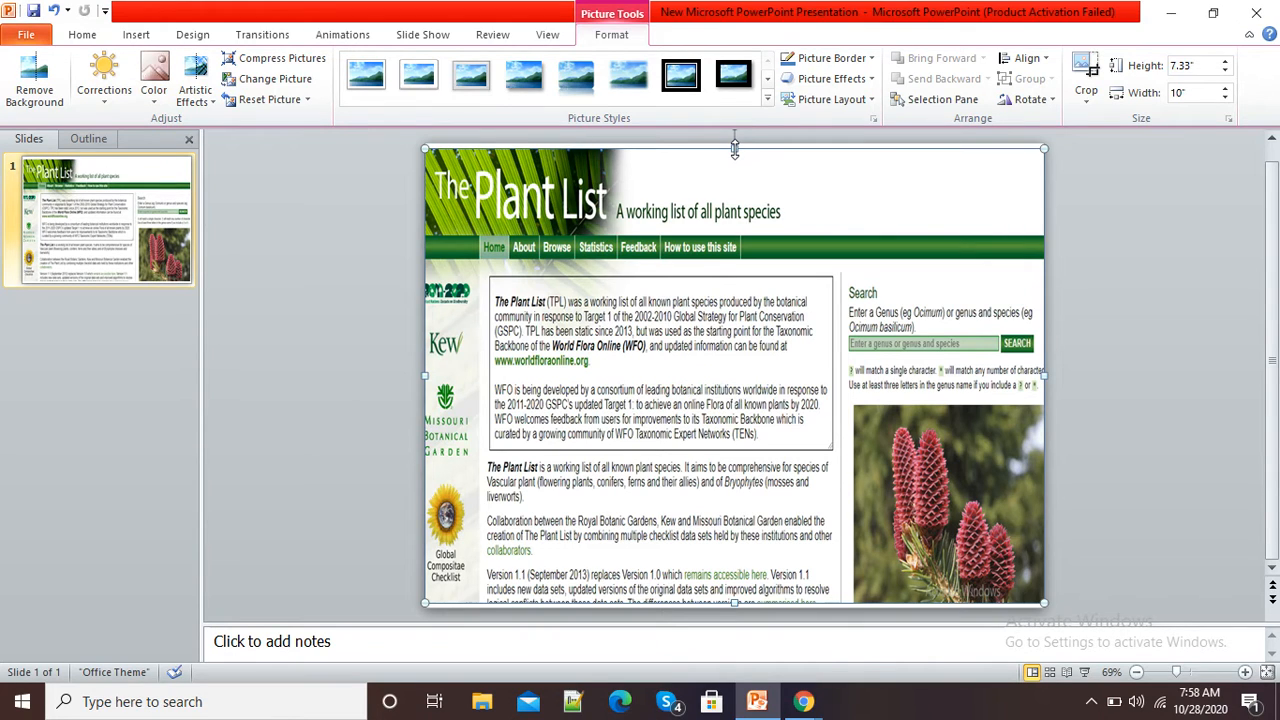
pyautogui.click(135, 34)
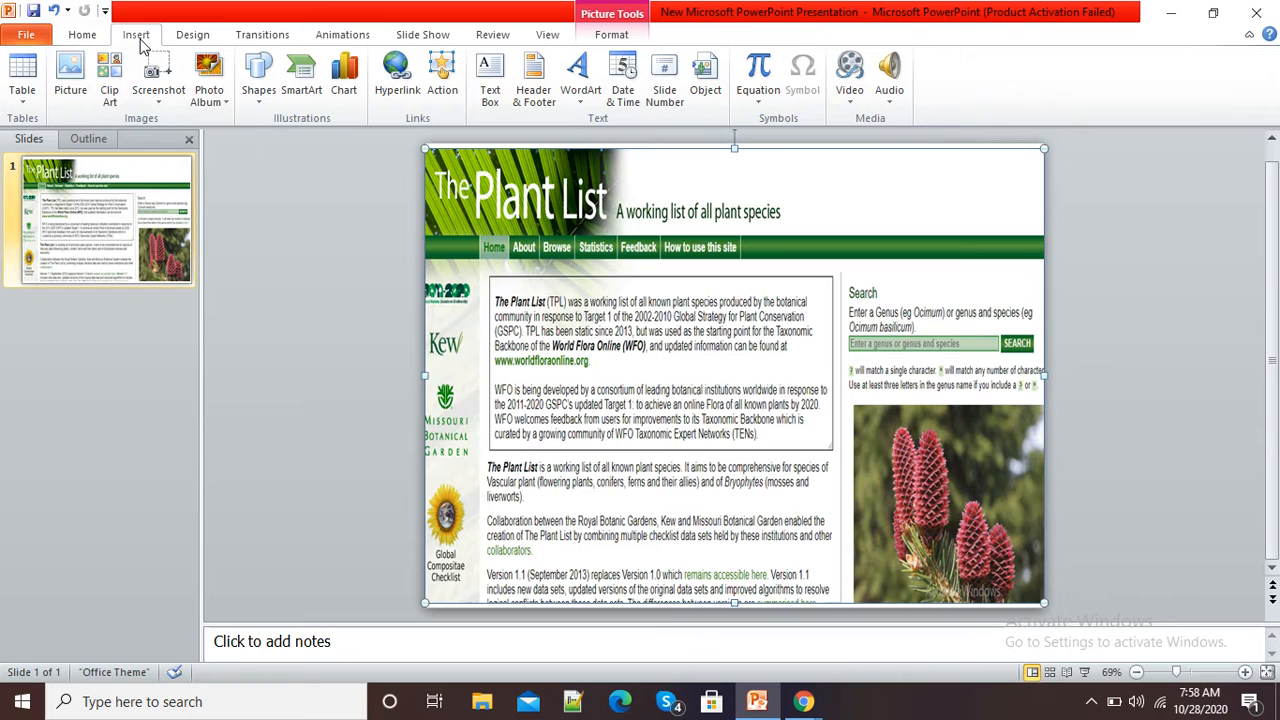
pyautogui.moveTo(158, 75)
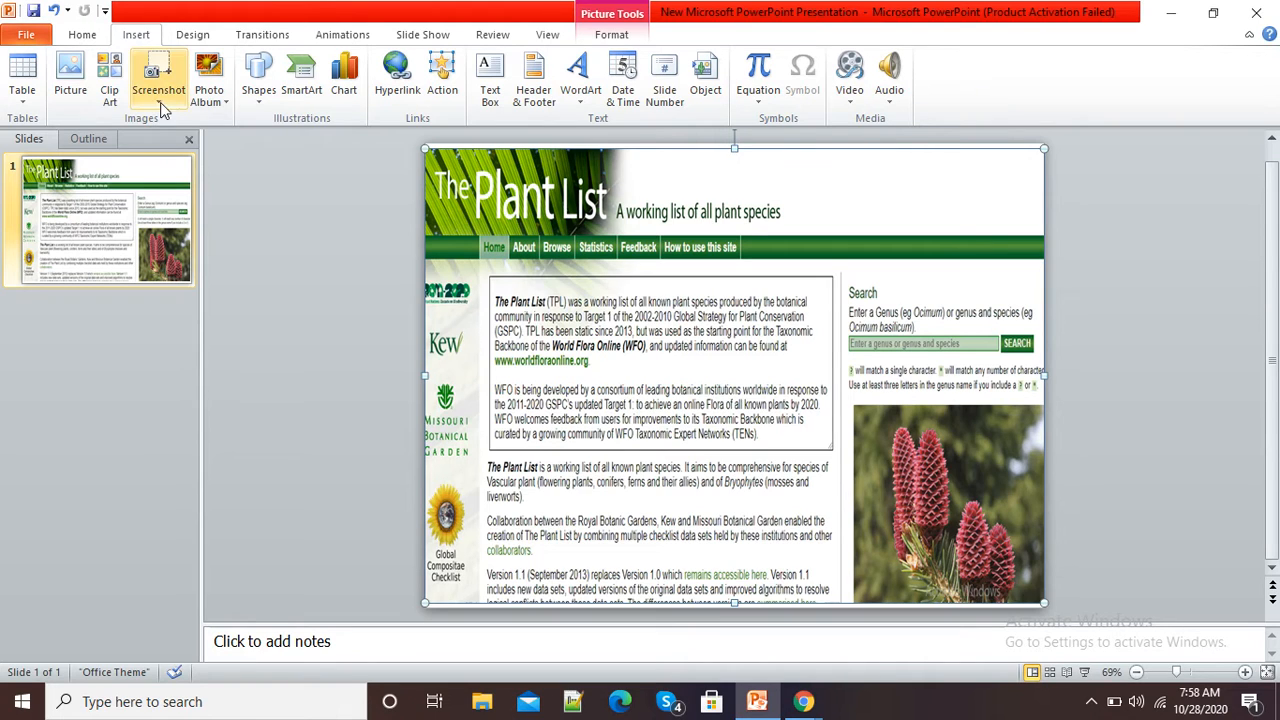
pyautogui.moveTo(192, 183)
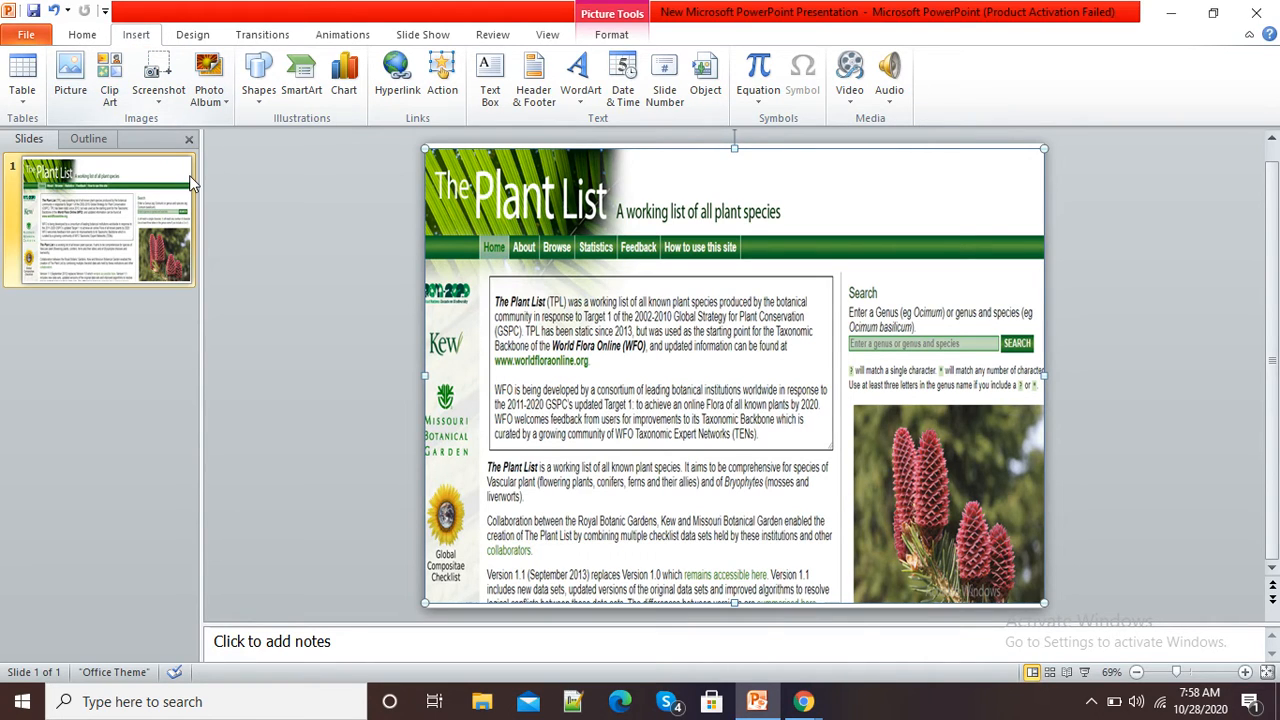
pyautogui.moveTo(290, 218)
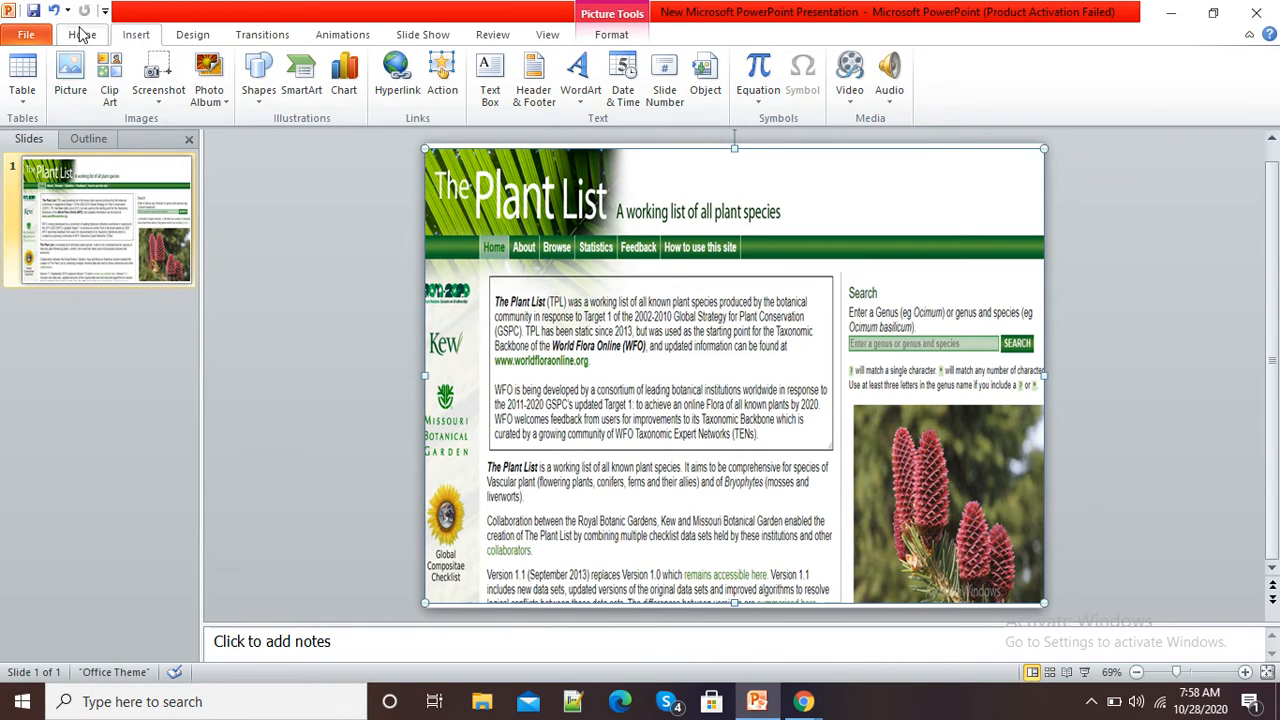
# Add blank slide 2 after The Plant List screenshot slide using New Slide
pyautogui.click(82, 34)
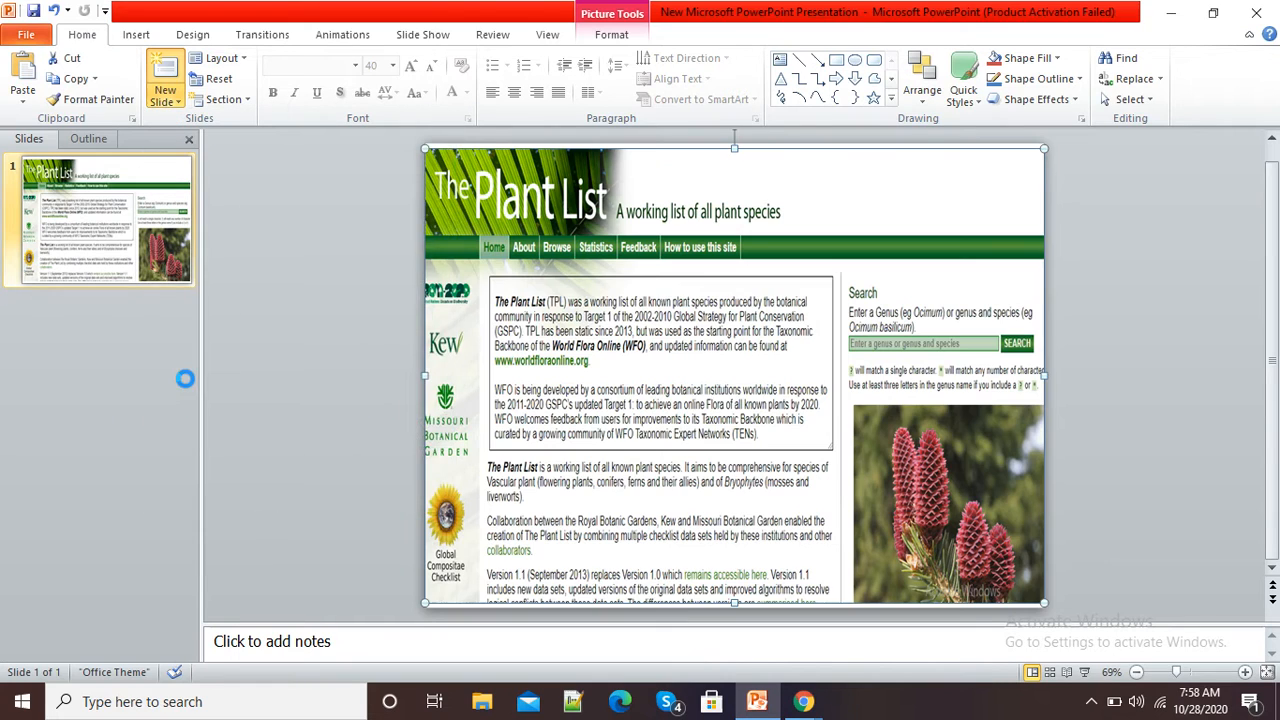
pyautogui.click(164, 75)
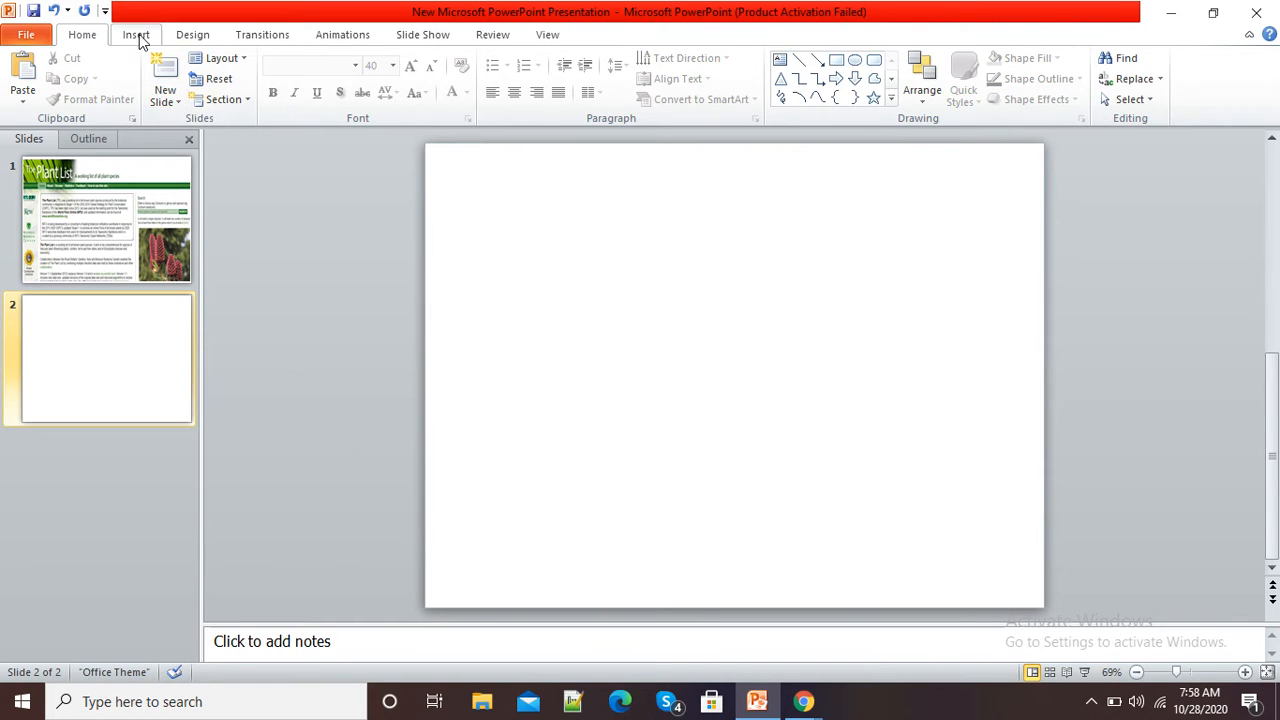
pyautogui.click(136, 34)
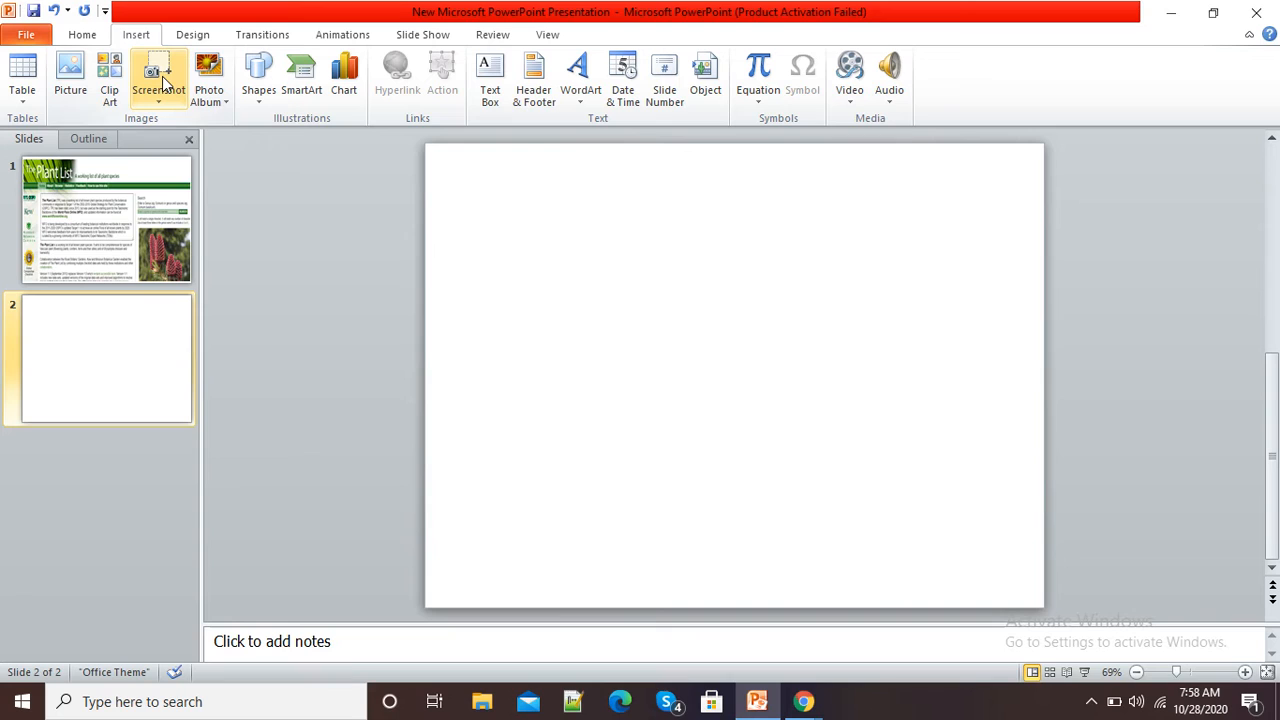
# Screen-clip The Plant List Search section onto slide 2
pyautogui.click(158, 78)
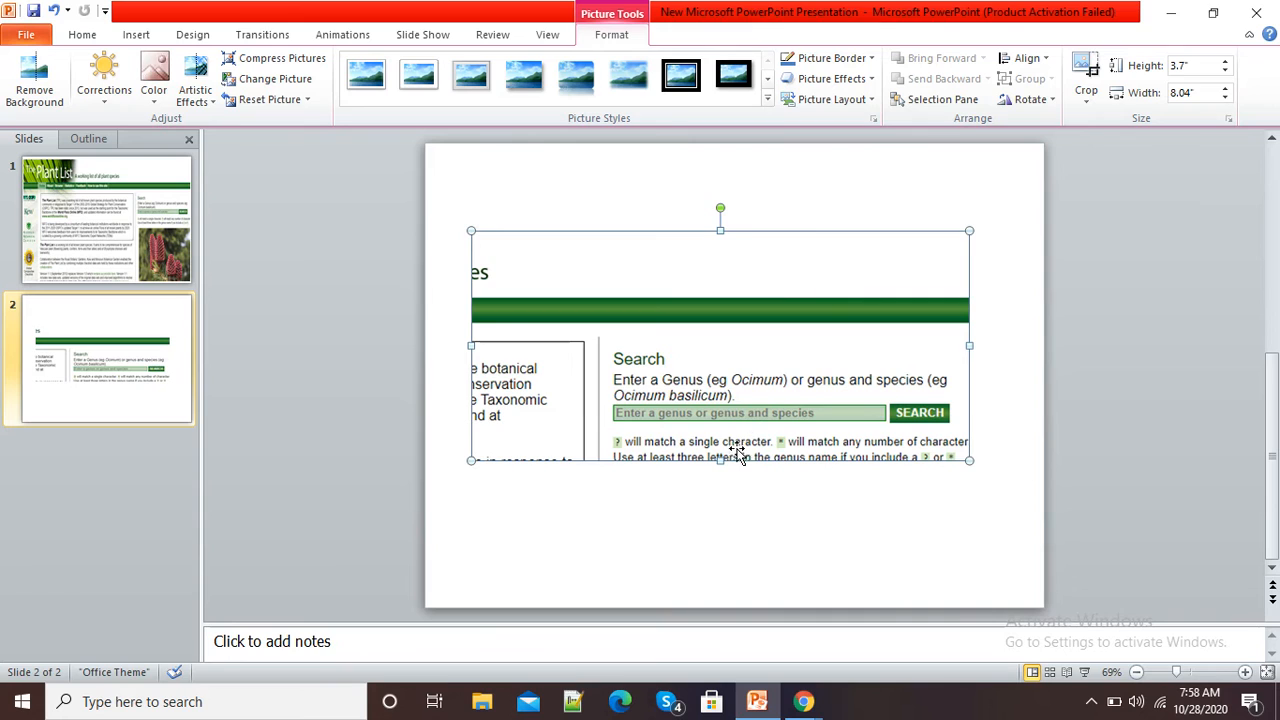
pyautogui.click(82, 34)
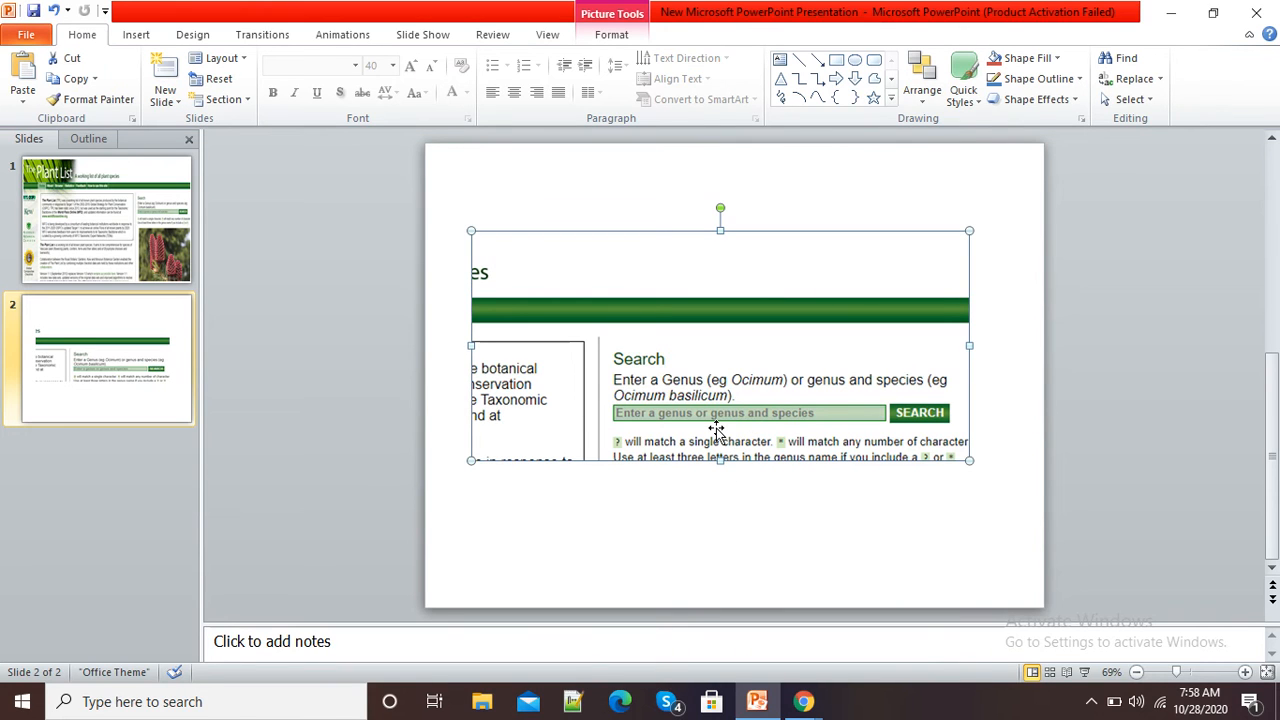